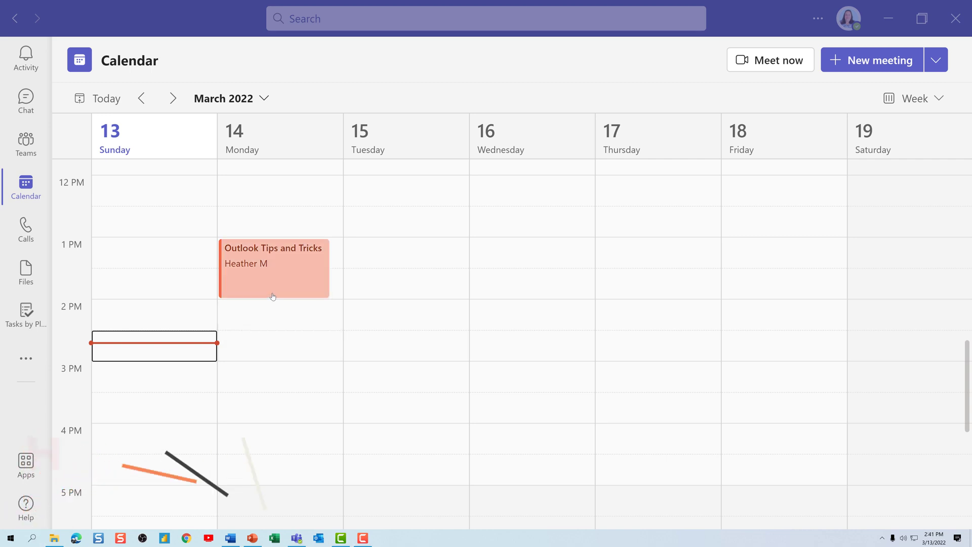
Join the Outlook Tips and Tricks calendar meeting with computer audio
{"action": "left_click", "coordinate": [274, 268]}
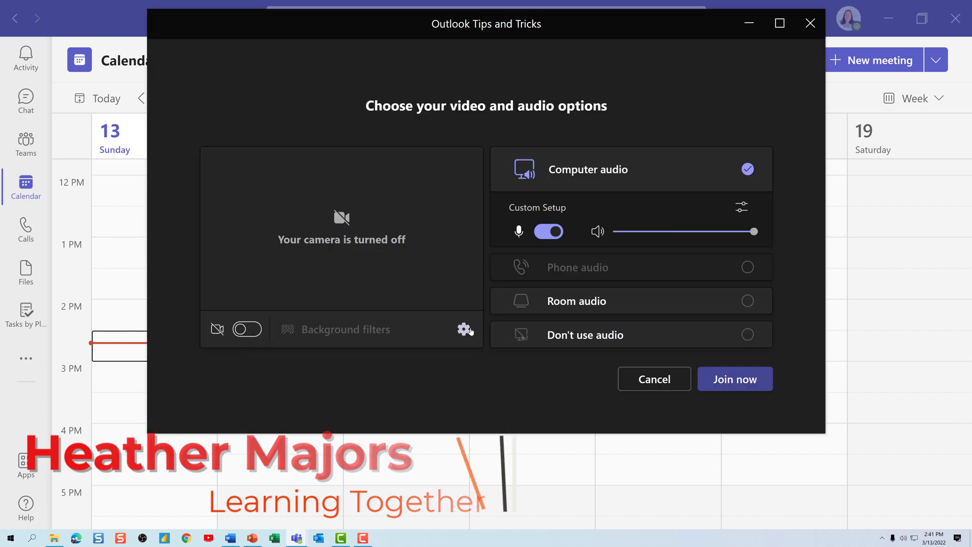
{"action": "left_click", "coordinate": [735, 379]}
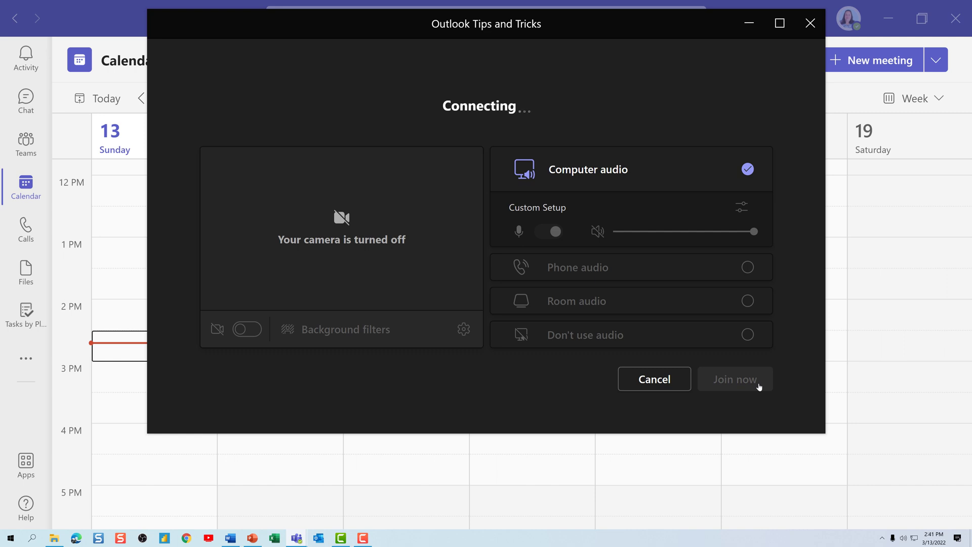
{"action": "left_click", "coordinate": [735, 379]}
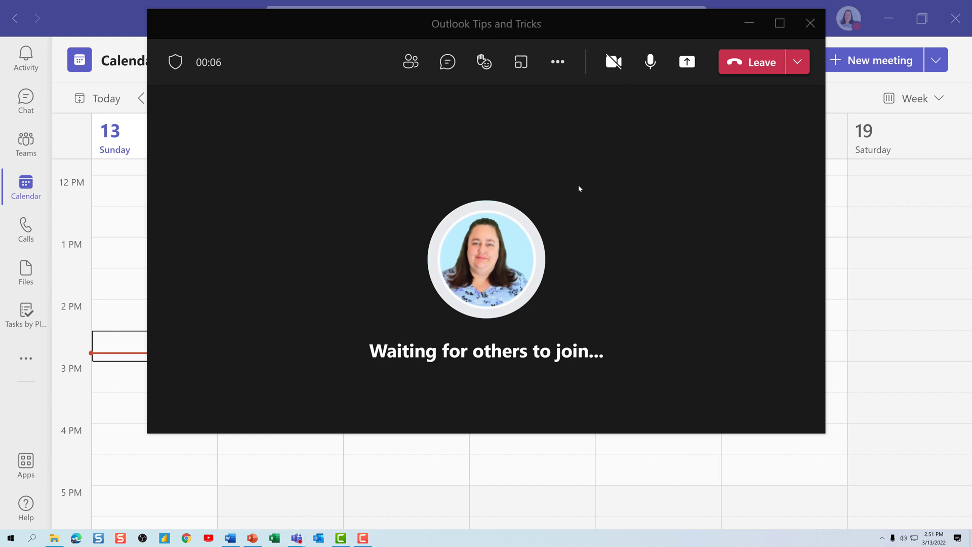
Preview the camera, then switch it on to show live video
{"action": "left_click", "coordinate": [613, 61]}
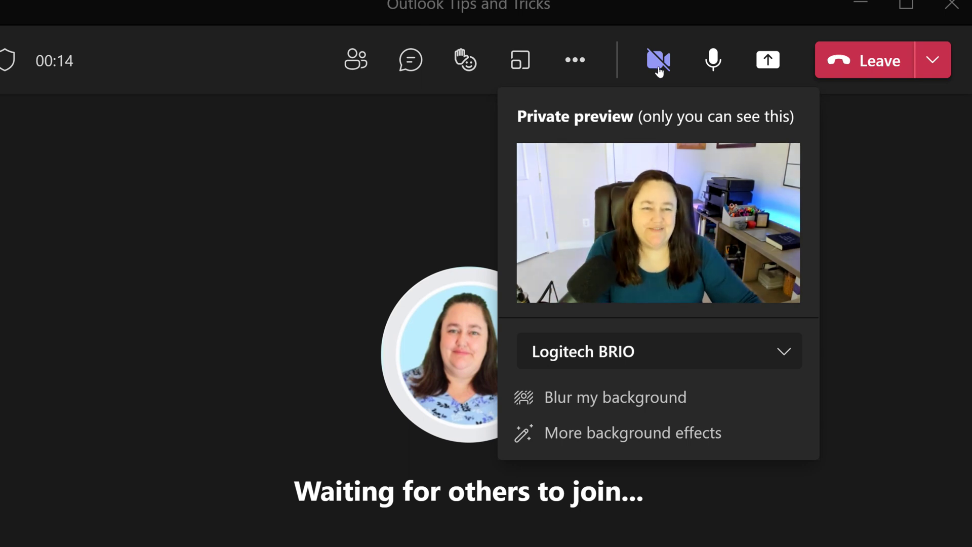
{"action": "left_click", "coordinate": [658, 60]}
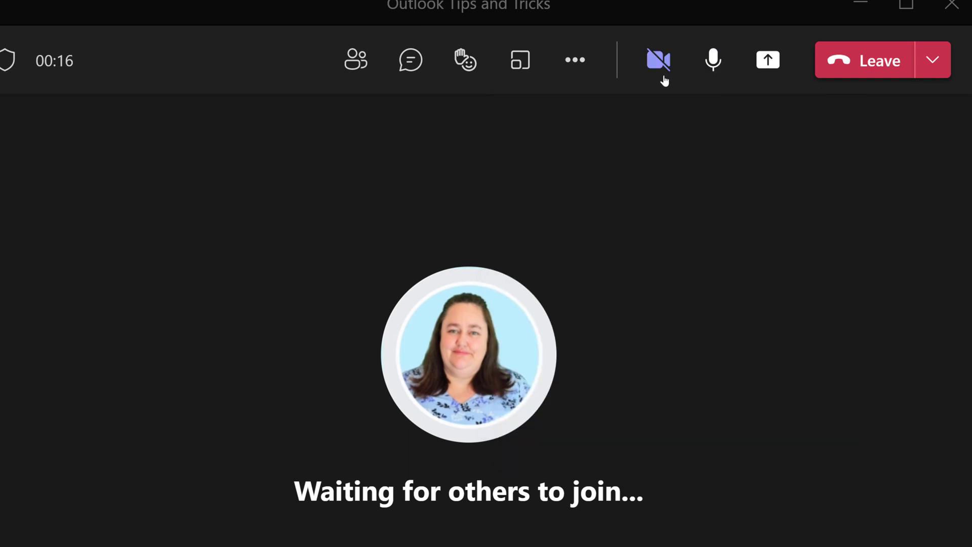
{"action": "left_click", "coordinate": [658, 60]}
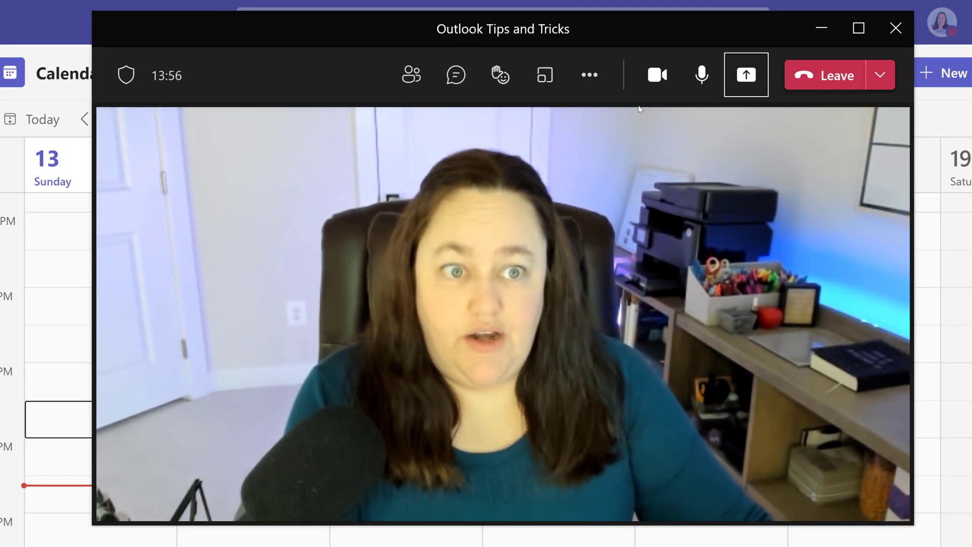
{"action": "mouse_move", "coordinate": [745, 75]}
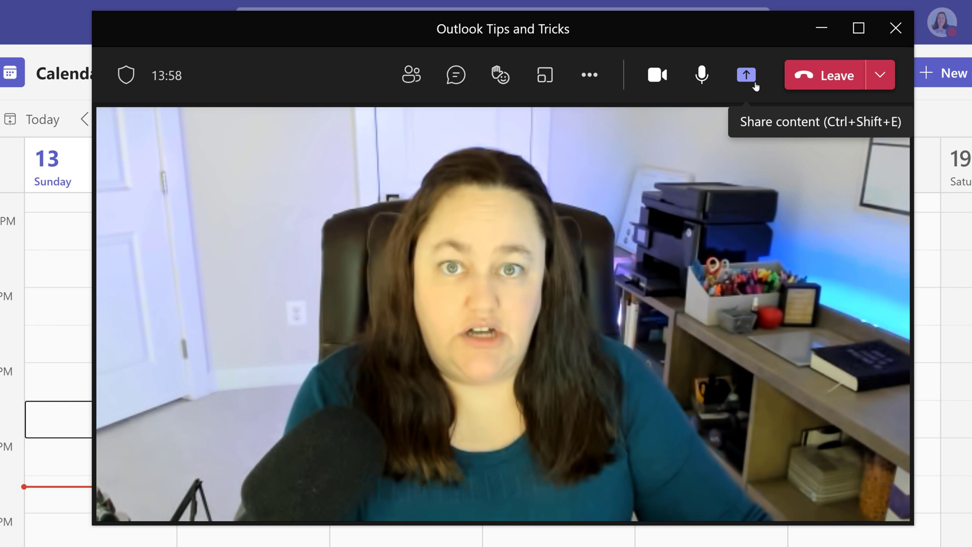
Browse the Add background images under Share content without applying one
{"action": "left_click", "coordinate": [747, 75]}
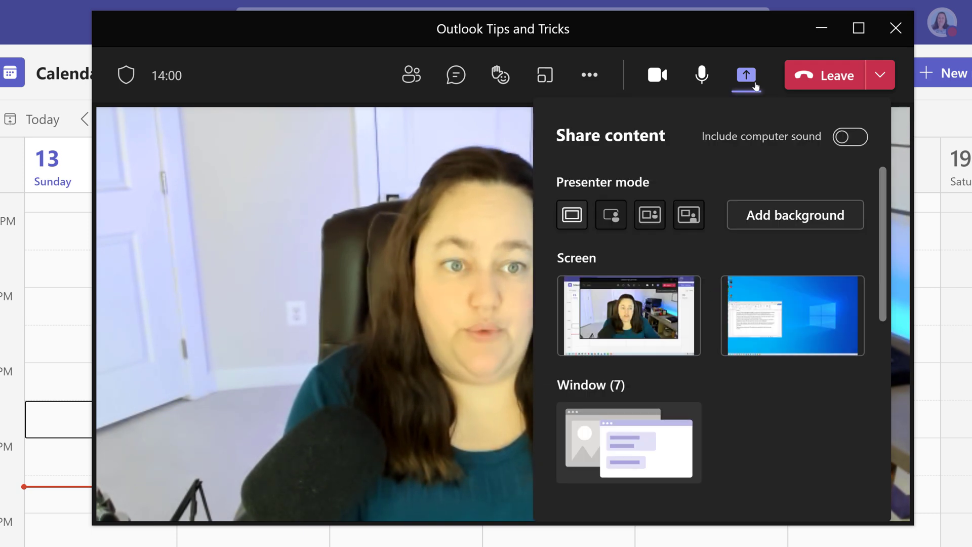
{"action": "left_click", "coordinate": [795, 216]}
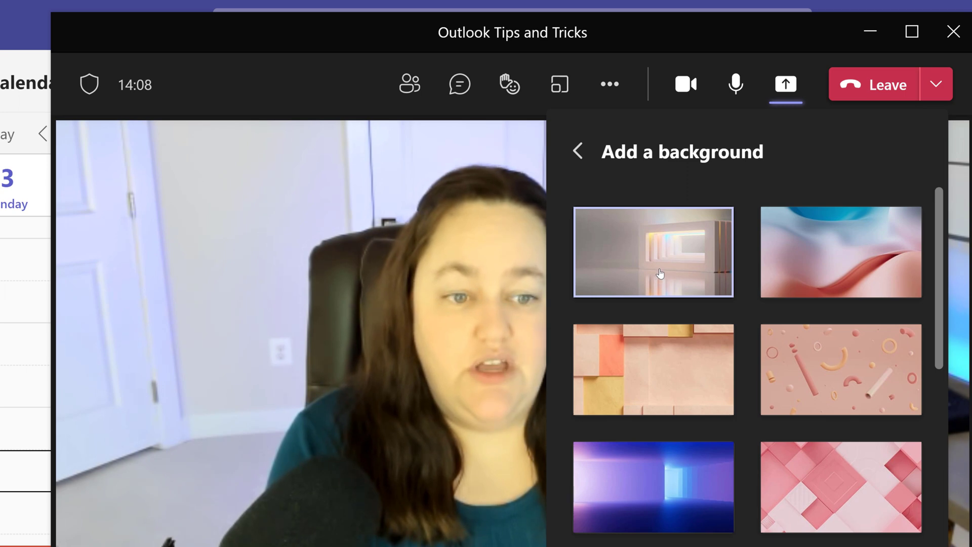
{"action": "scroll", "scroll_direction": "down", "scroll_amount": 3}
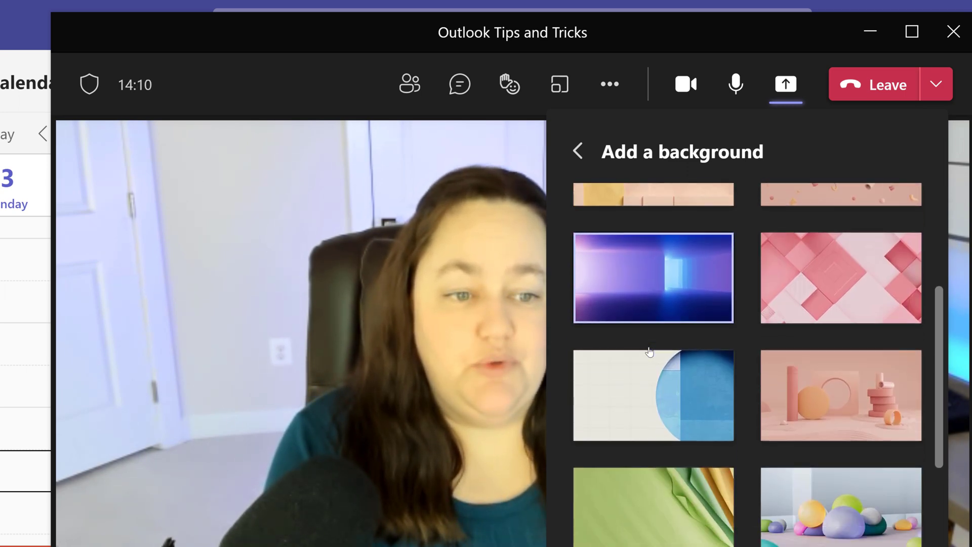
{"action": "scroll", "scroll_direction": "down", "scroll_amount": 3}
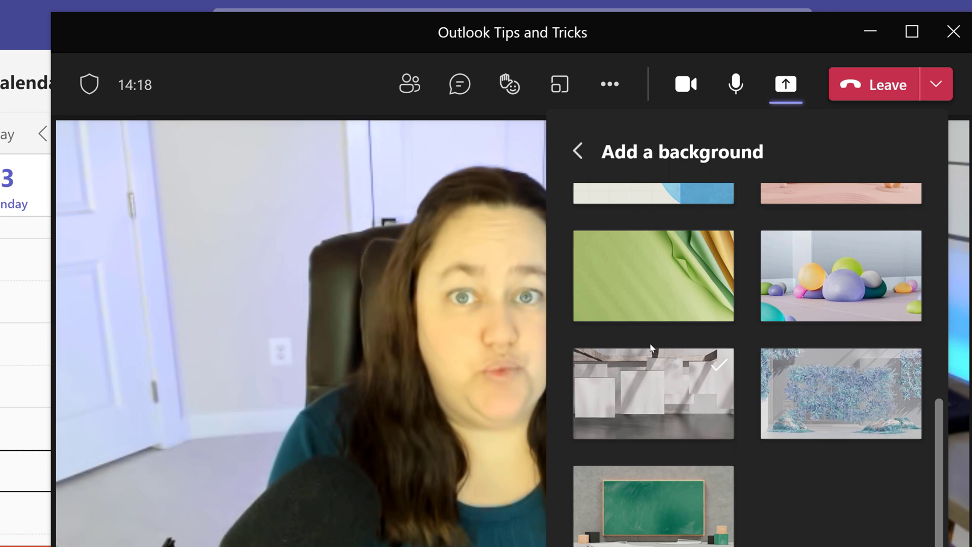
{"action": "scroll", "scroll_direction": "up", "scroll_amount": 3}
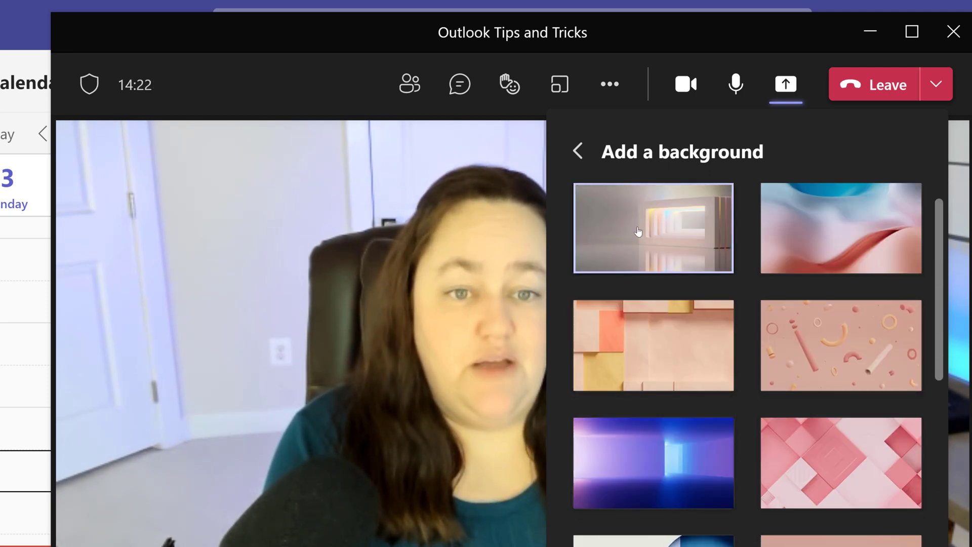
{"action": "left_click", "coordinate": [653, 227]}
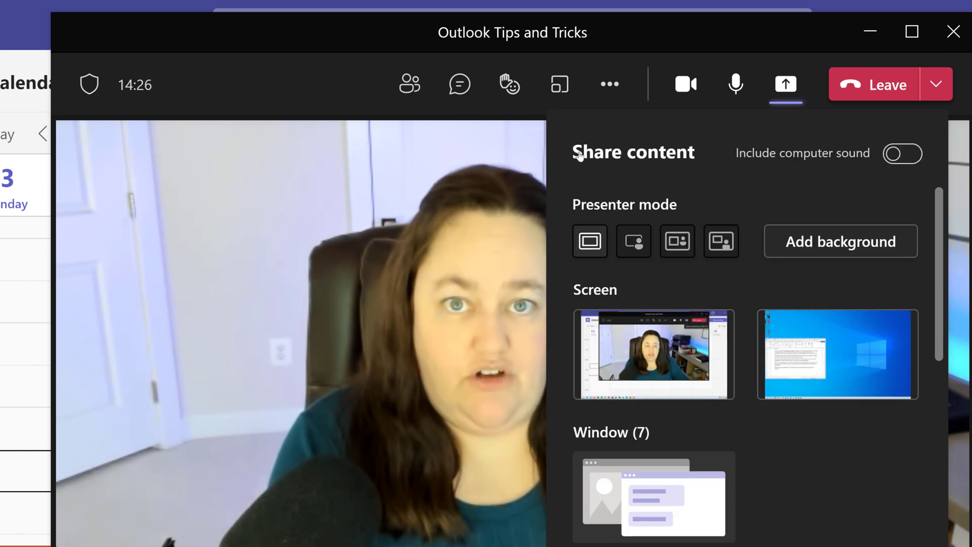
{"action": "mouse_move", "coordinate": [621, 370]}
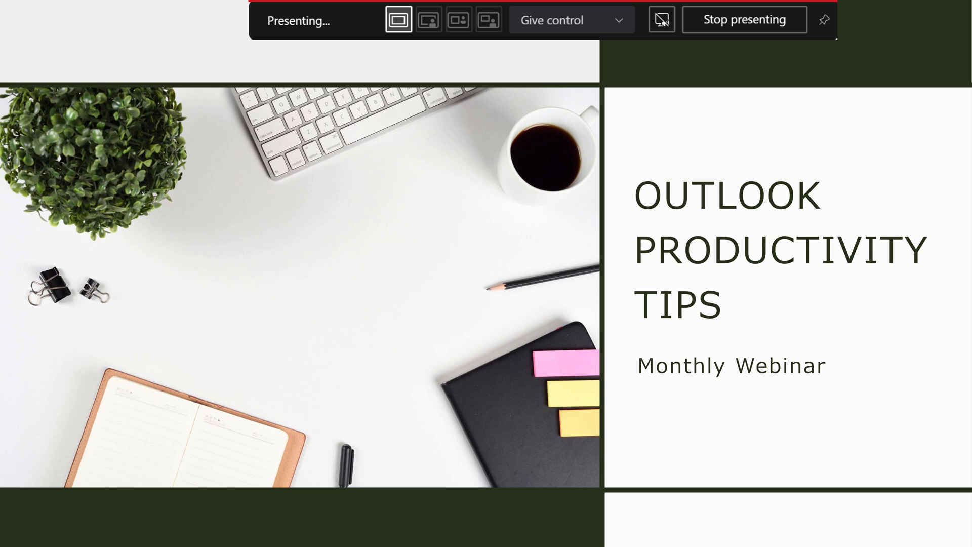
{"action": "left_click", "coordinate": [397, 19]}
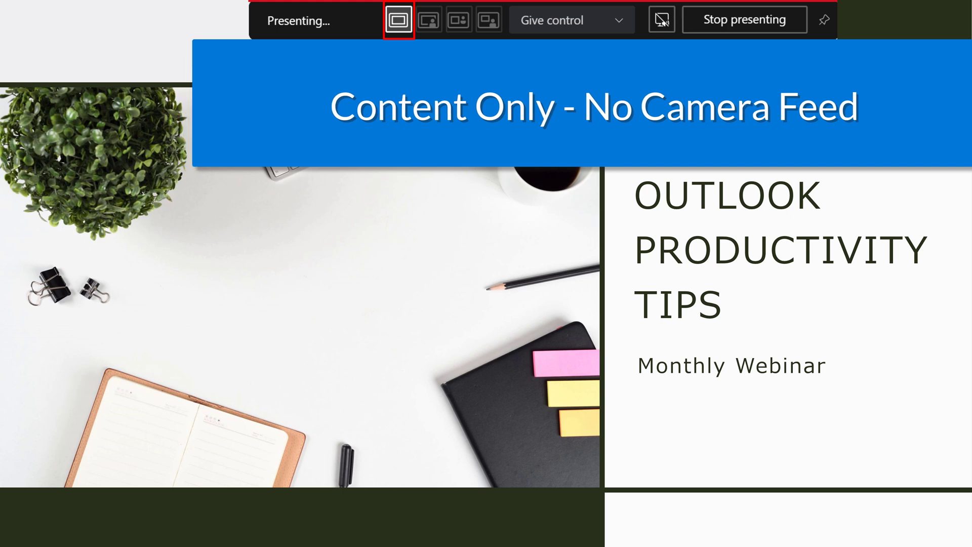
{"action": "left_click", "coordinate": [427, 19]}
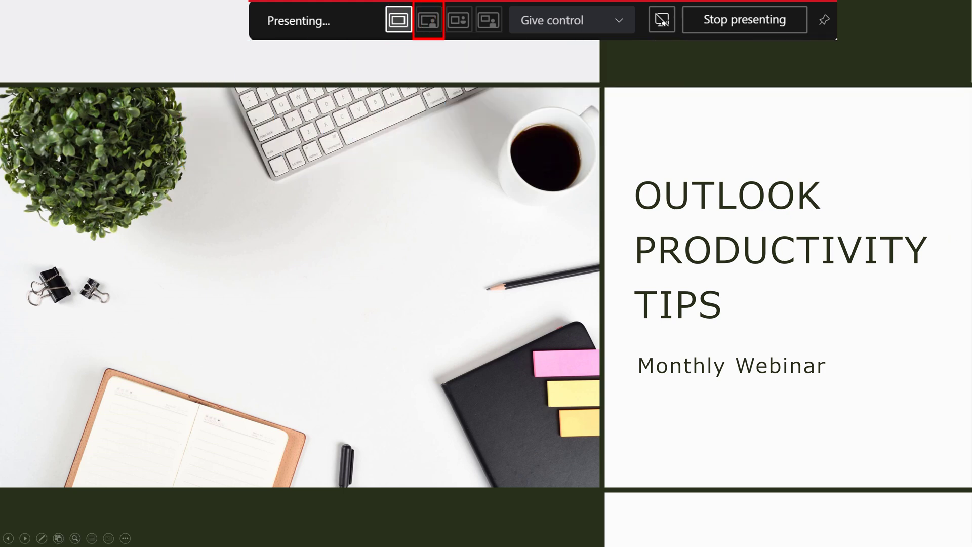
Switch the presenter mode to Standout
{"action": "left_click", "coordinate": [427, 20]}
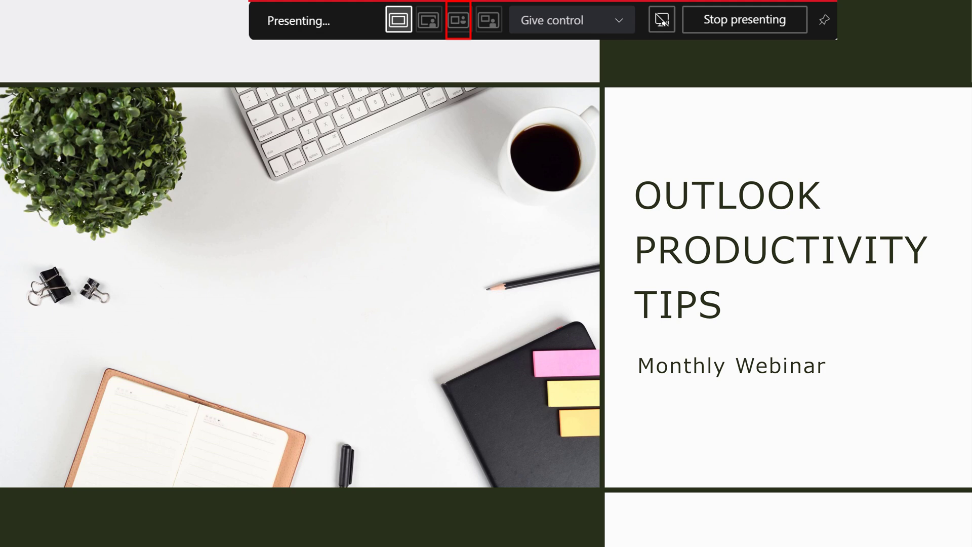
Switch presenter mode to Side-by-side, then to Reporter
{"action": "left_click", "coordinate": [458, 19]}
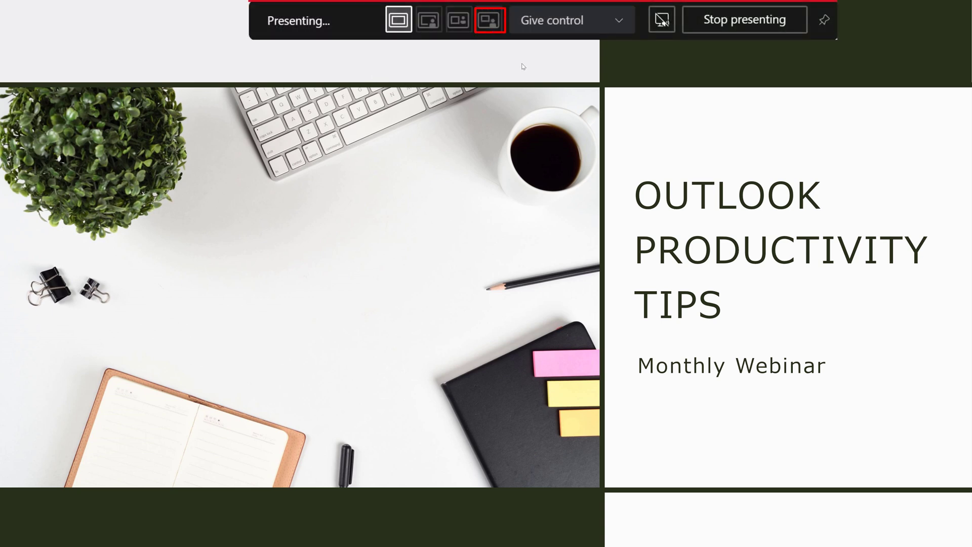
{"action": "left_click", "coordinate": [489, 20]}
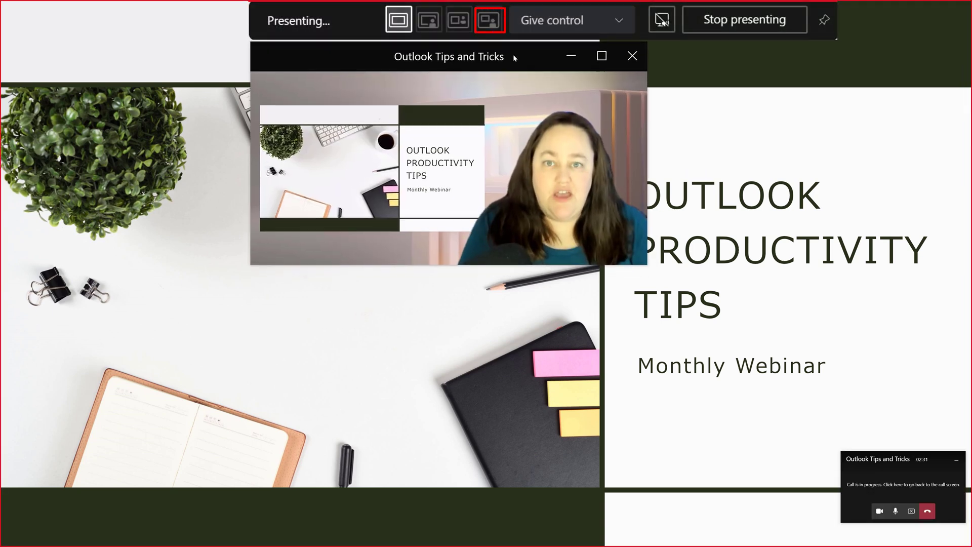